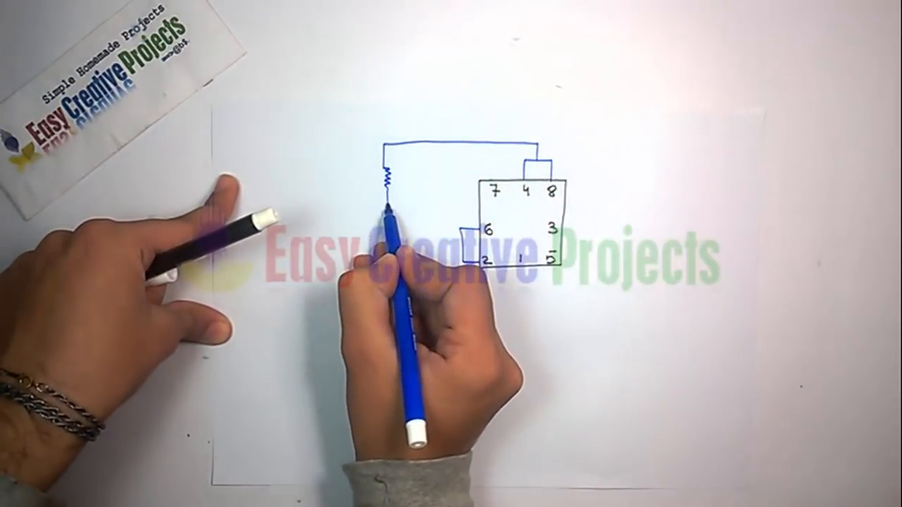
left_click_drag(395, 194, 486, 190)
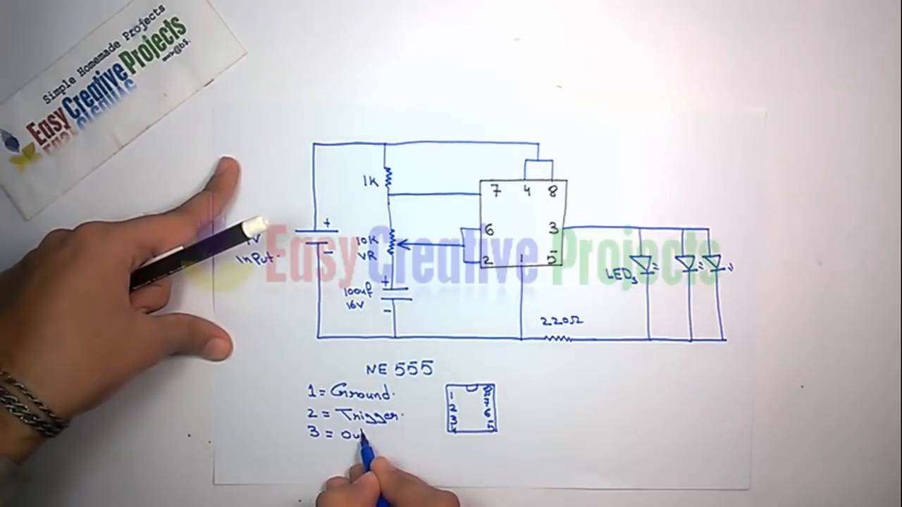
type("4 = Reset.")
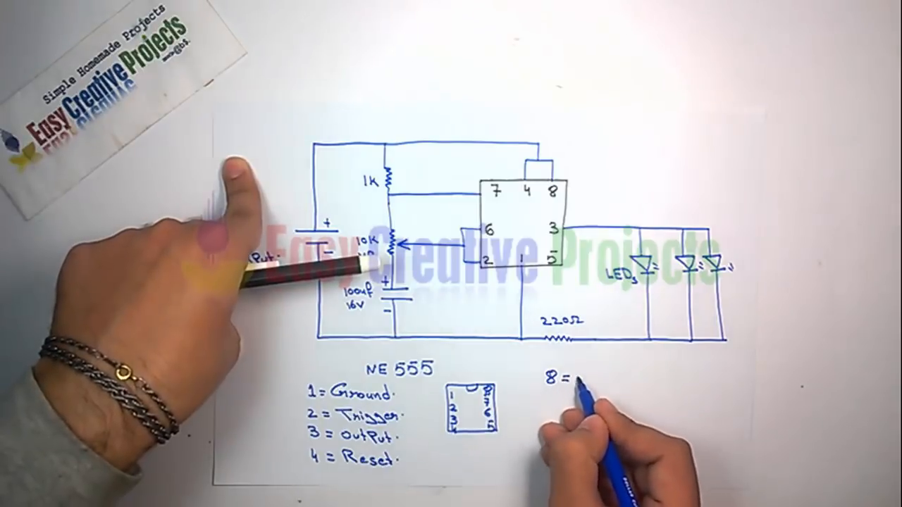
type("5 =")
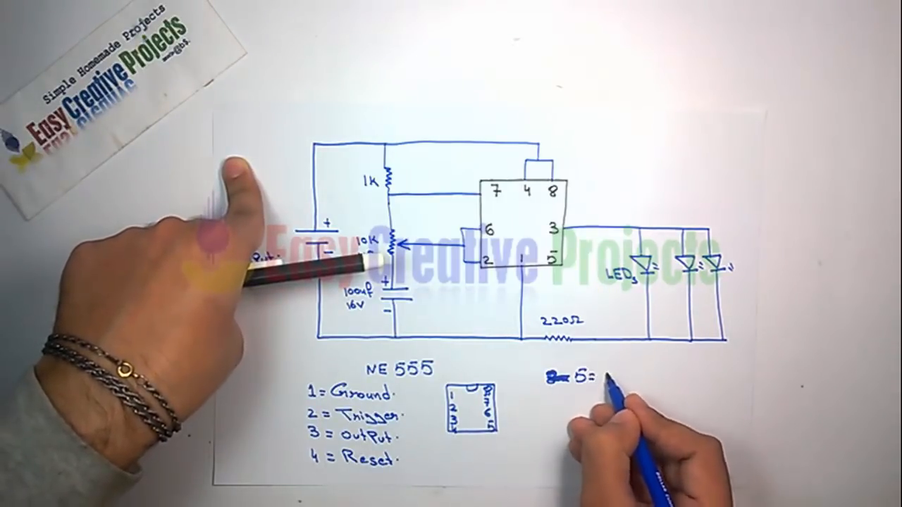